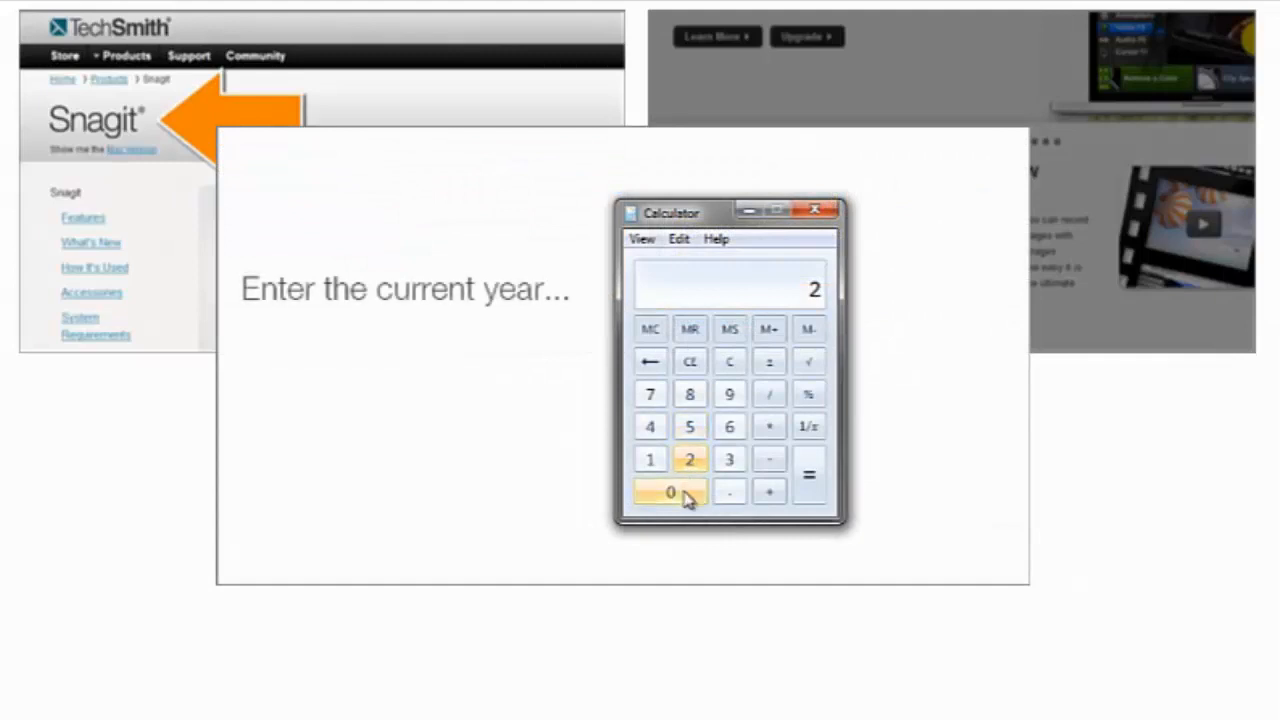
Move the playhead to about 00:00:07;15 on the timeline ruler
{"action": "left_click", "coordinate": [688, 458]}
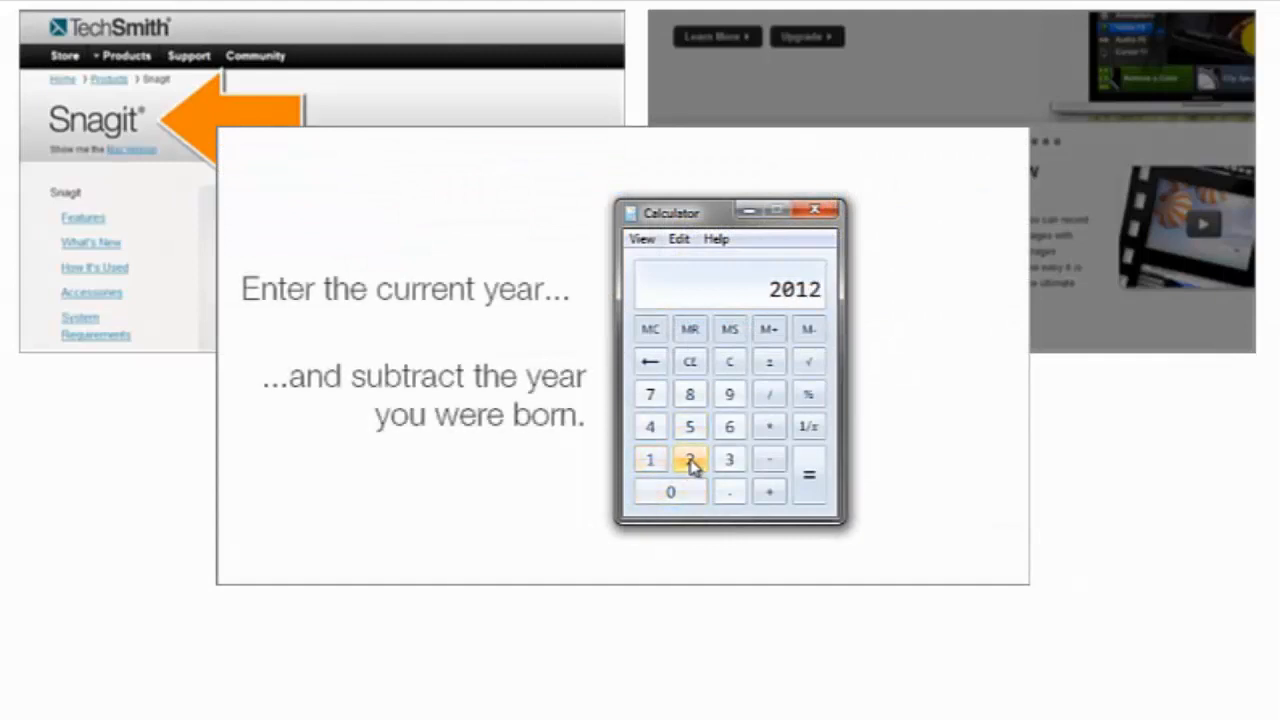
{"action": "left_click", "coordinate": [768, 458]}
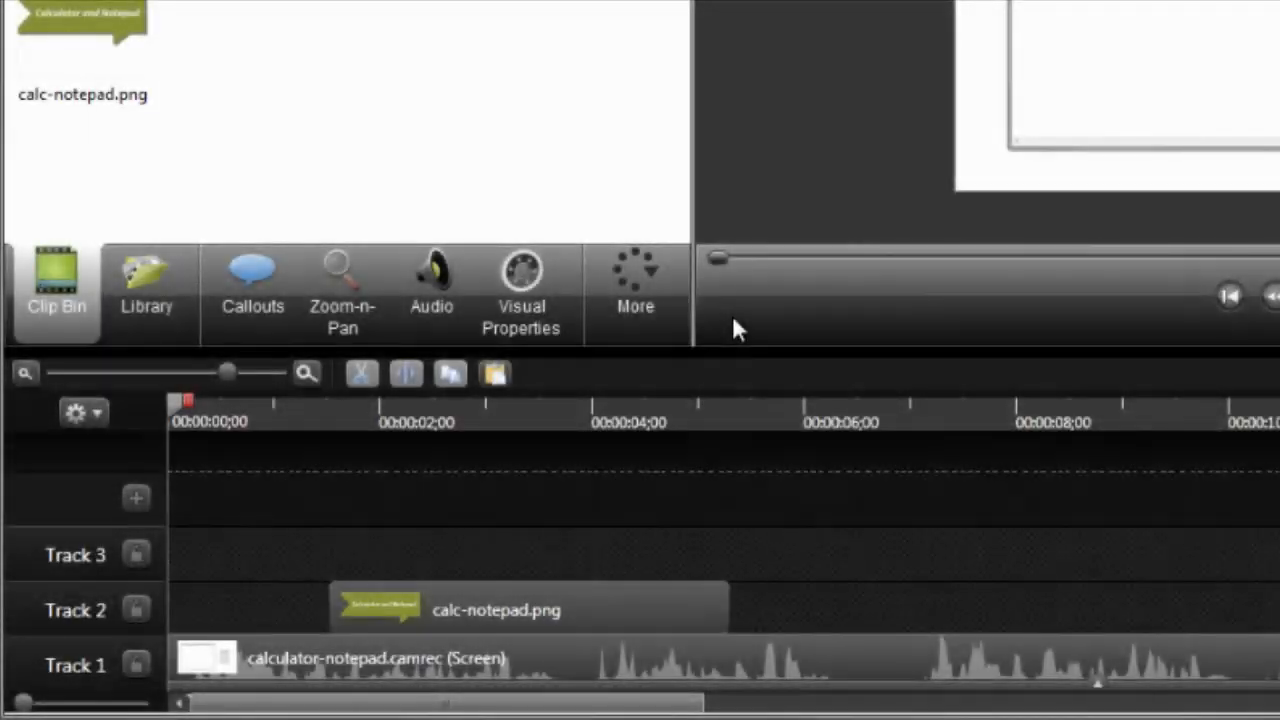
{"action": "mouse_move", "coordinate": [752, 332]}
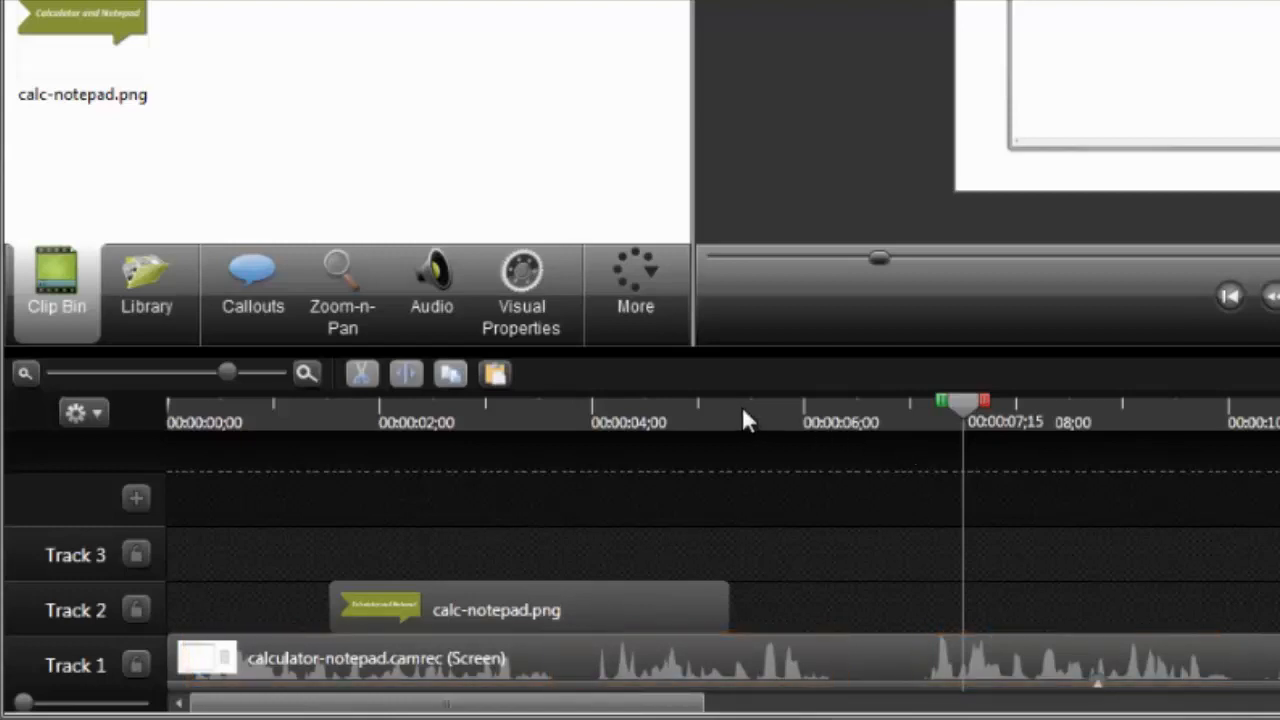
Add a default blue Pointy Arrow 1 callout on Track 2 at the 7-second playhead
{"action": "left_click", "coordinate": [252, 290]}
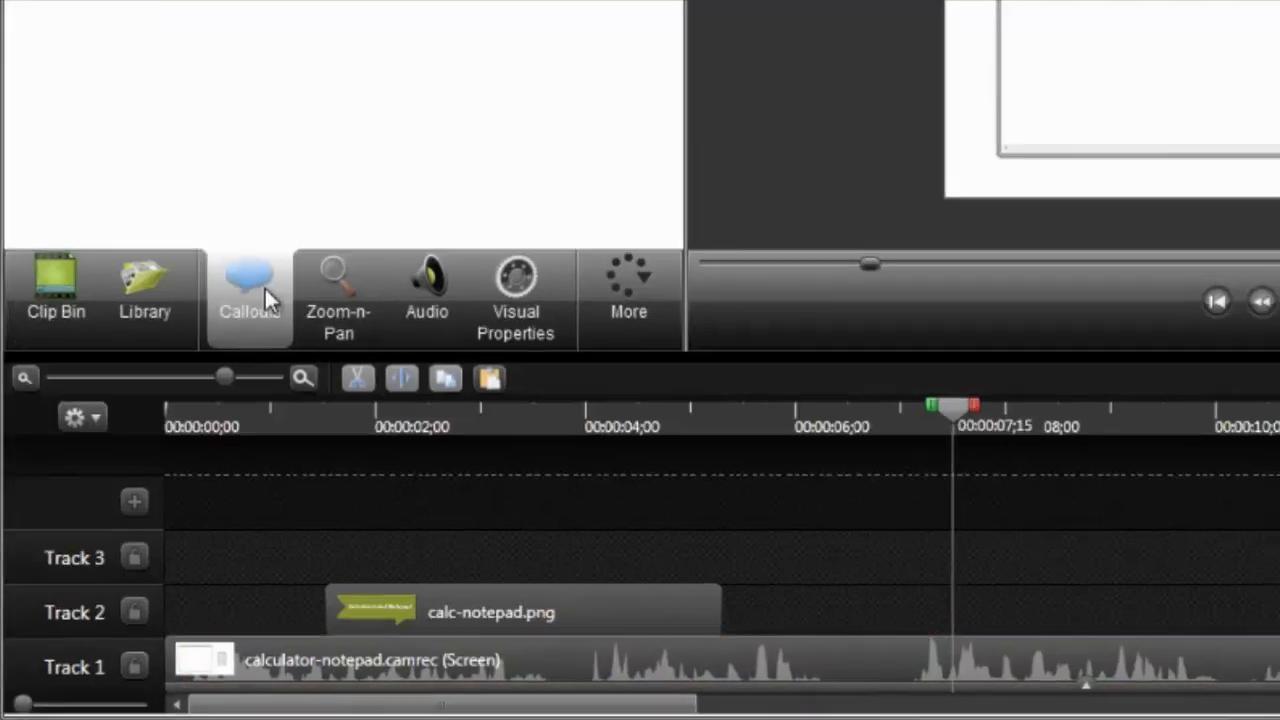
{"action": "left_click", "coordinate": [248, 290]}
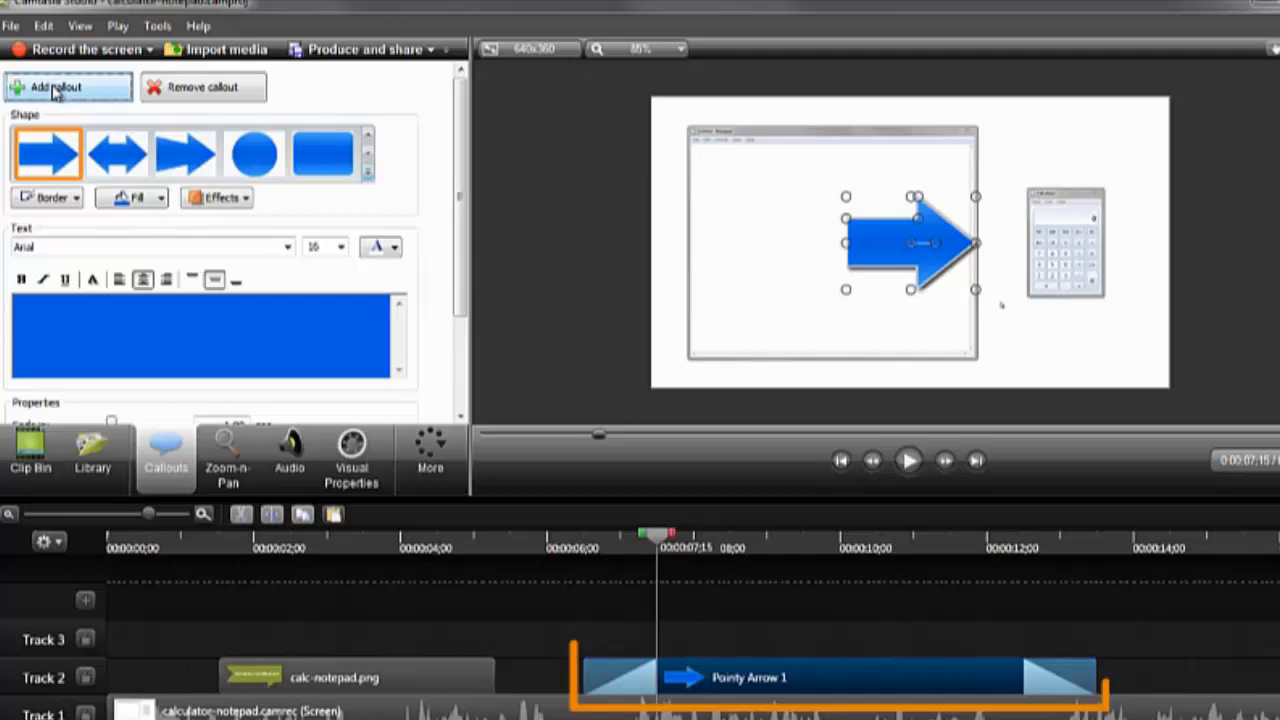
{"action": "left_click", "coordinate": [836, 676]}
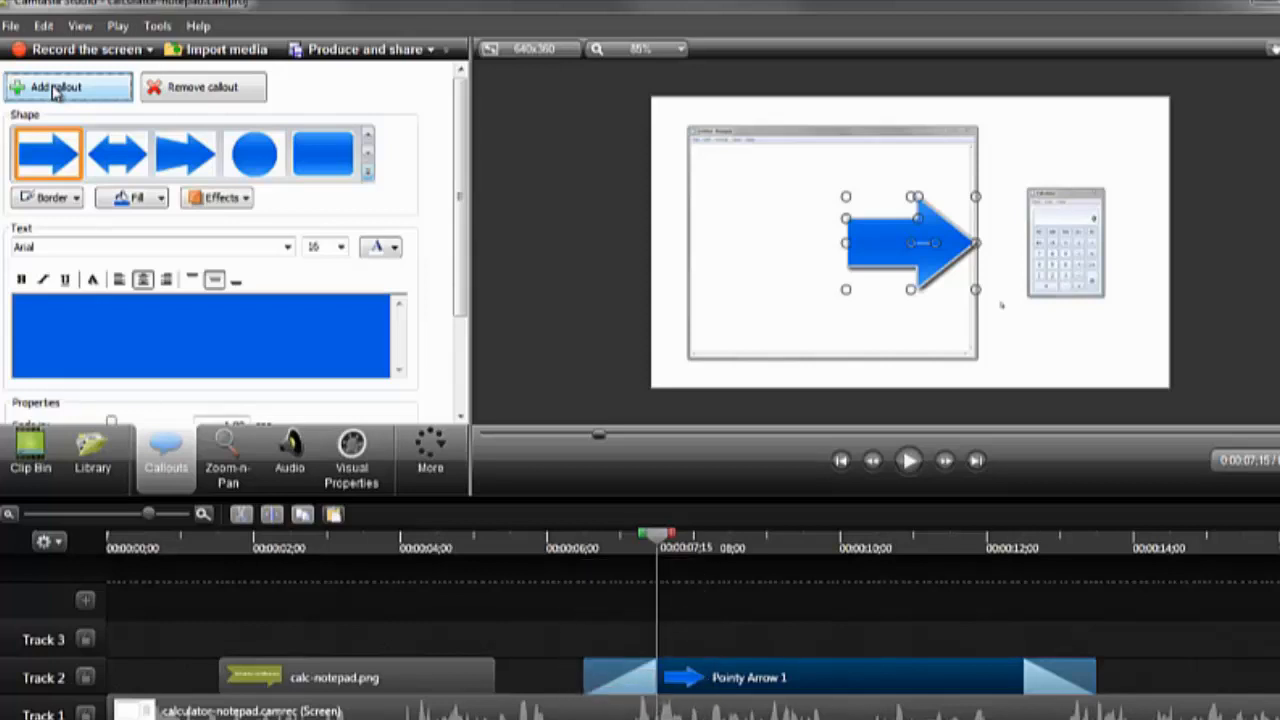
{"action": "mouse_move", "coordinate": [196, 128]}
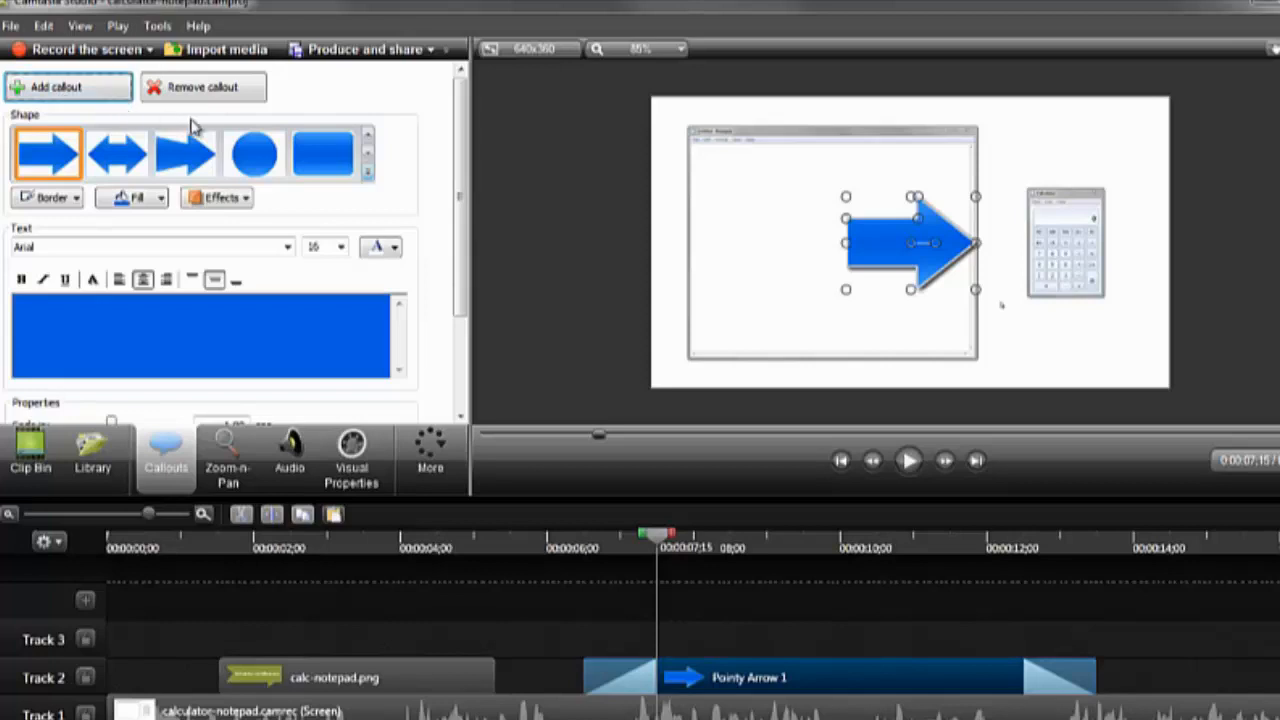
{"action": "left_click", "coordinate": [368, 160]}
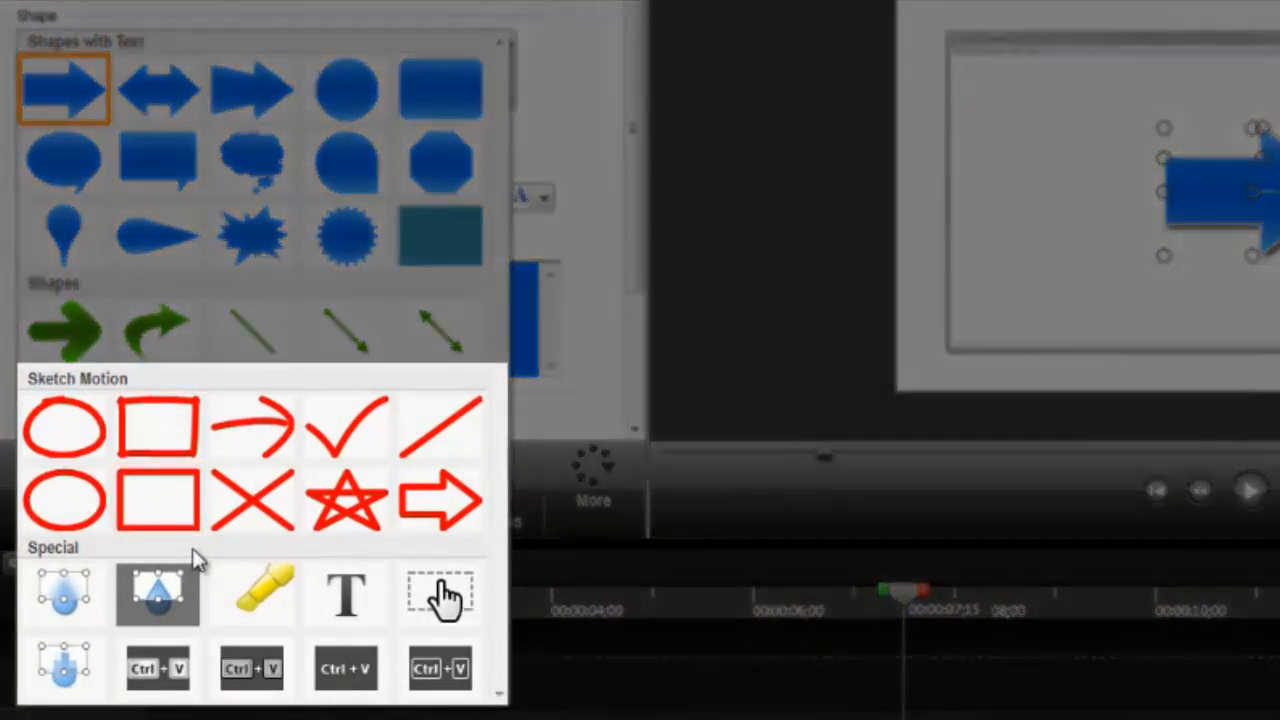
{"action": "mouse_move", "coordinate": [156, 592]}
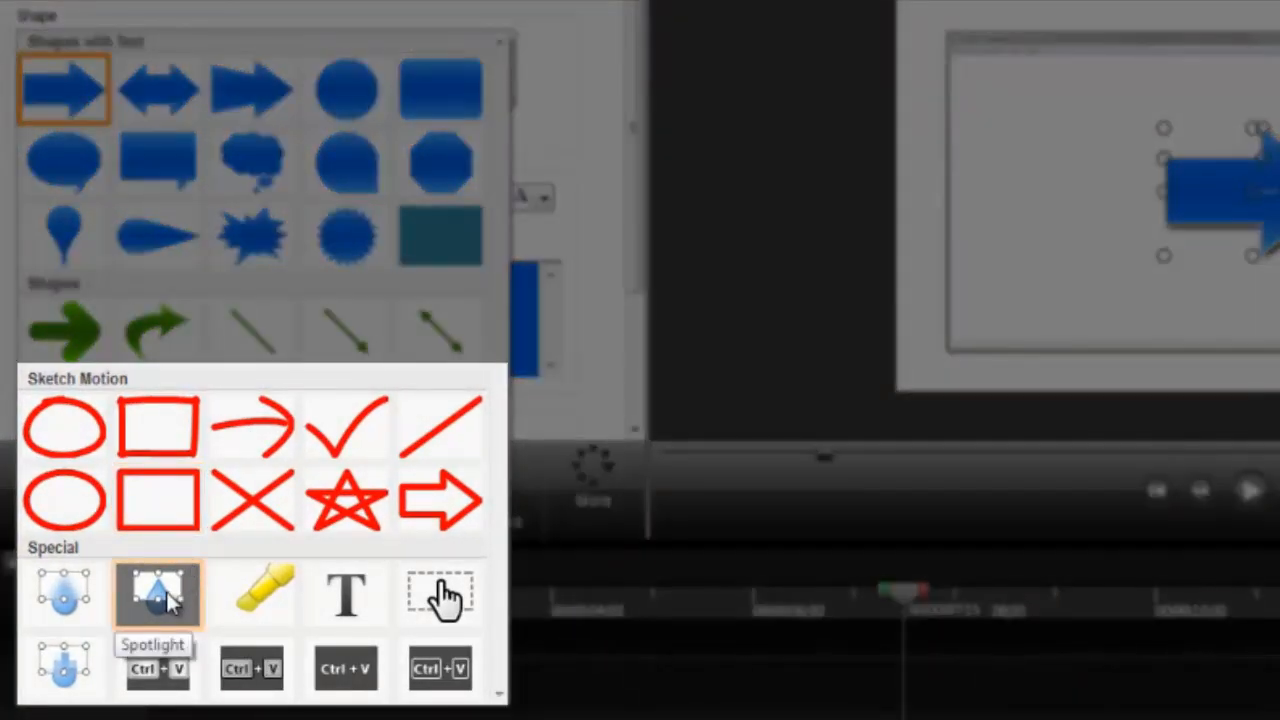
{"action": "mouse_move", "coordinate": [344, 592]}
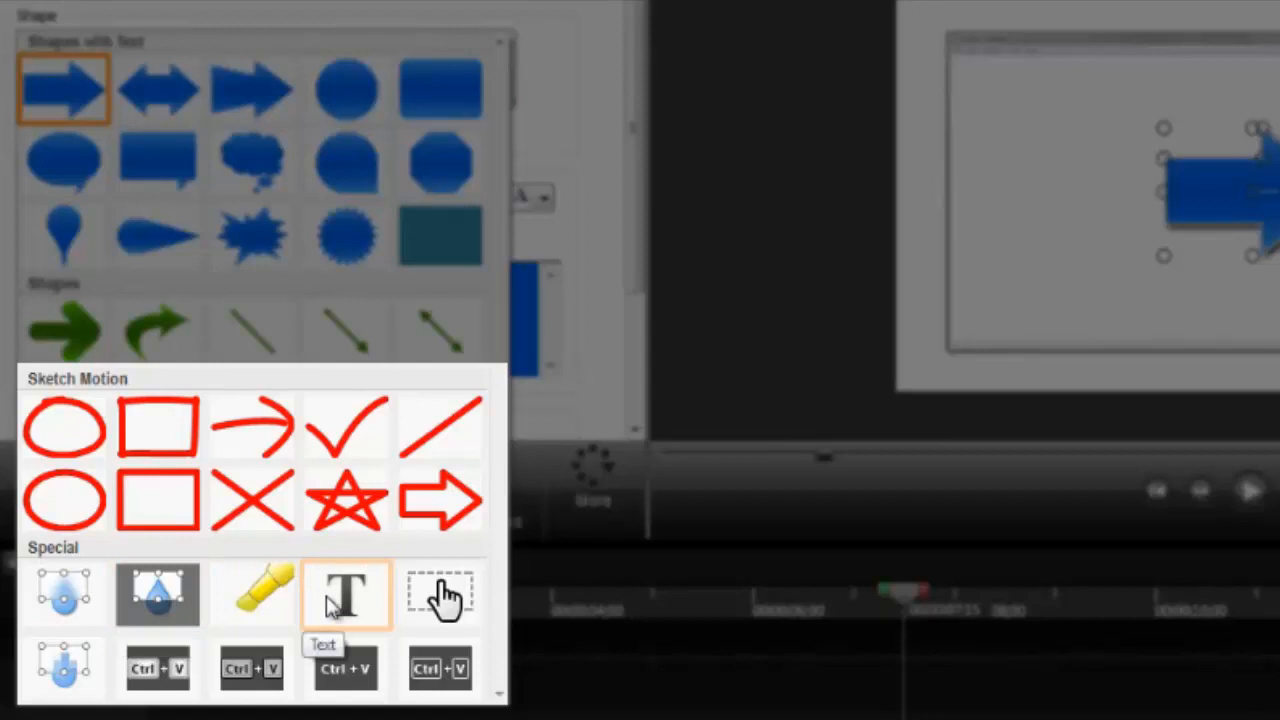
{"action": "mouse_move", "coordinate": [64, 592]}
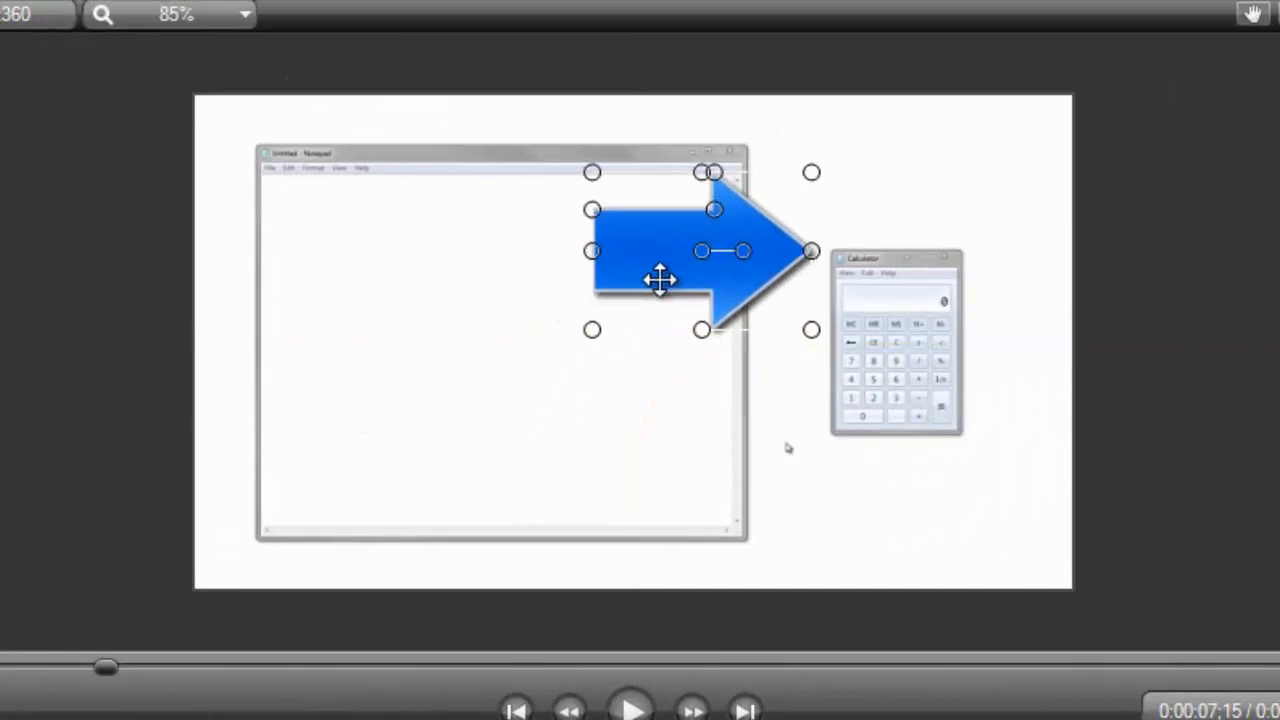
Flip the arrow to point left and place its tip on Notepad's right edge
{"action": "left_click_drag", "start_coordinate": [660, 278], "coordinate": [680, 278]}
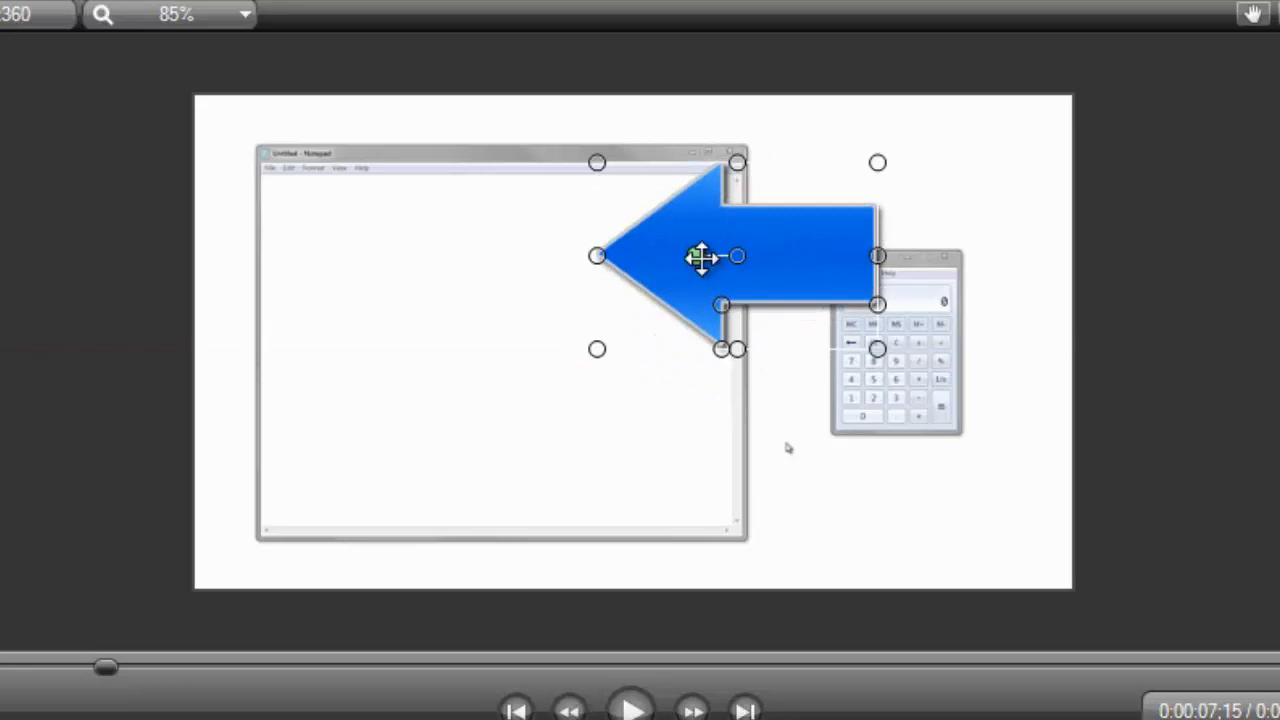
{"action": "left_click_drag", "start_coordinate": [702, 256], "coordinate": [688, 304]}
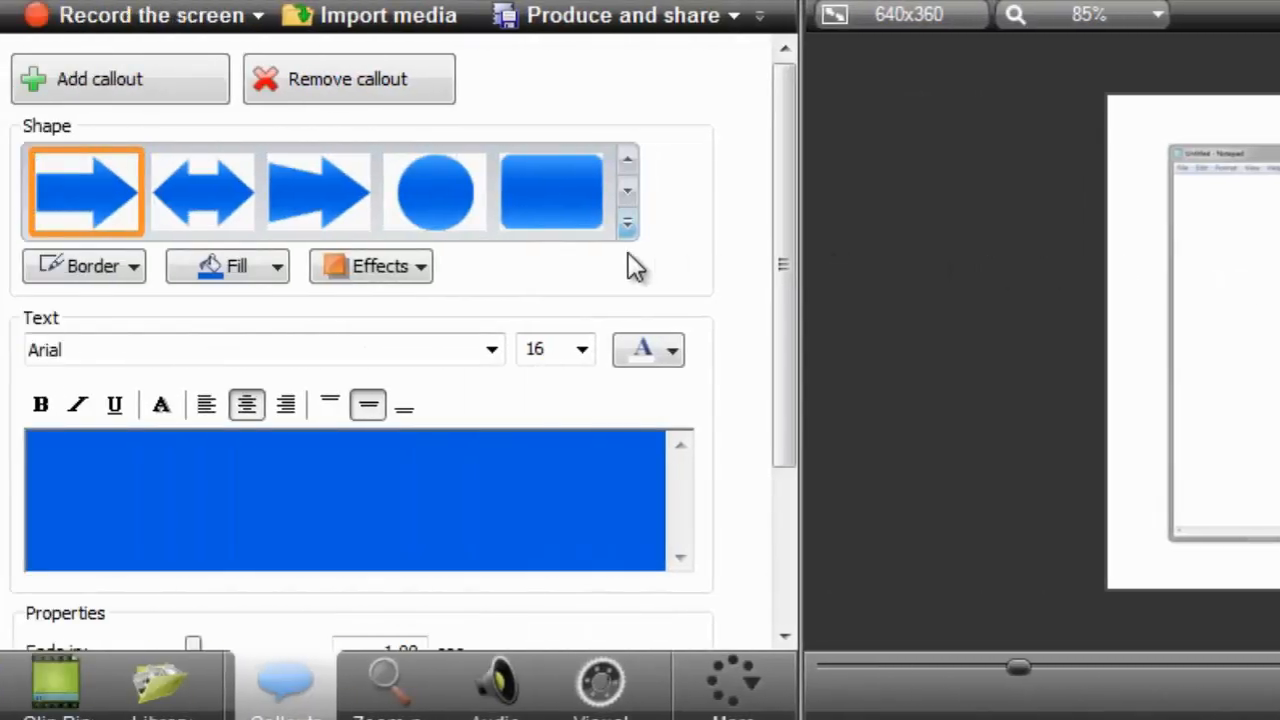
{"action": "left_click", "coordinate": [84, 264]}
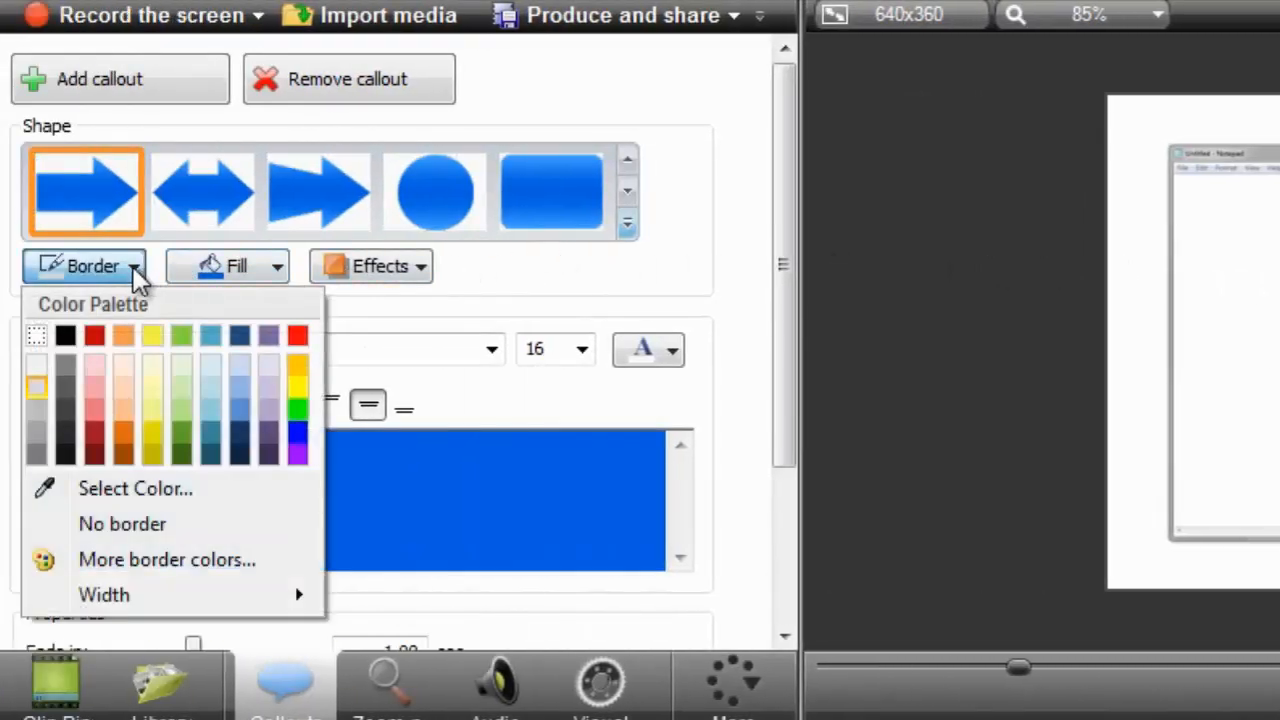
{"action": "left_click", "coordinate": [228, 264]}
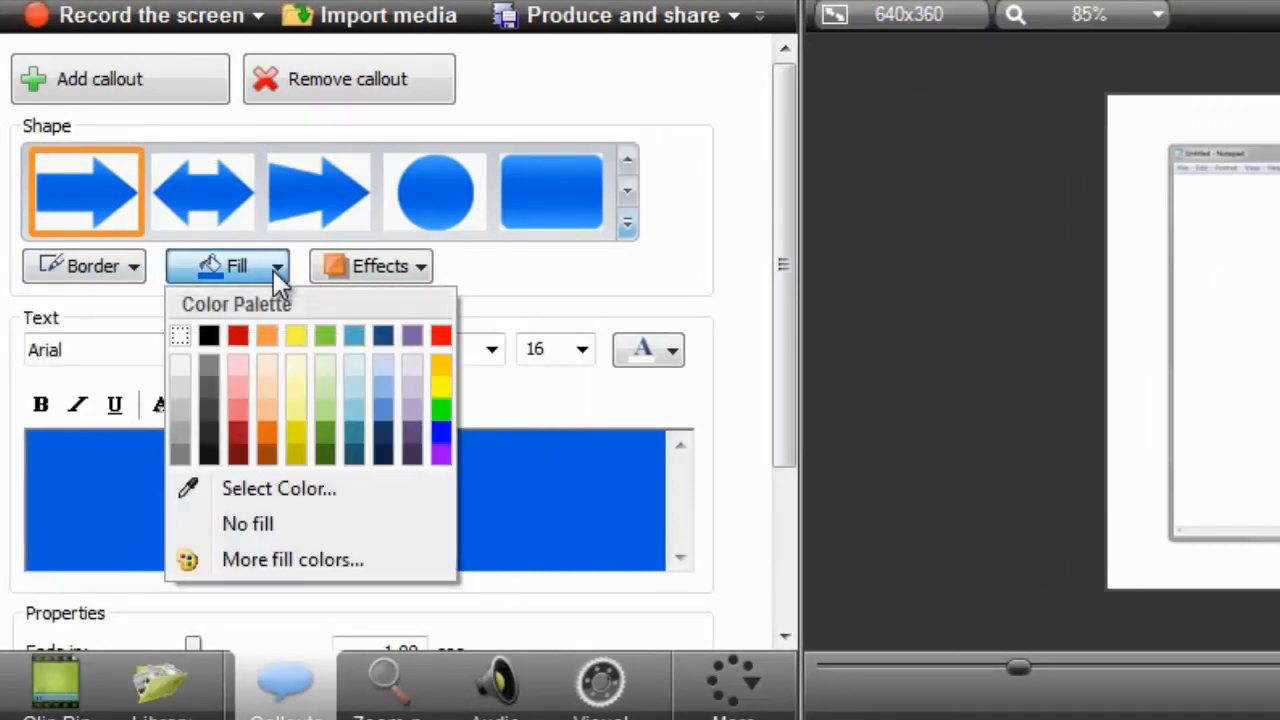
{"action": "left_click", "coordinate": [380, 264]}
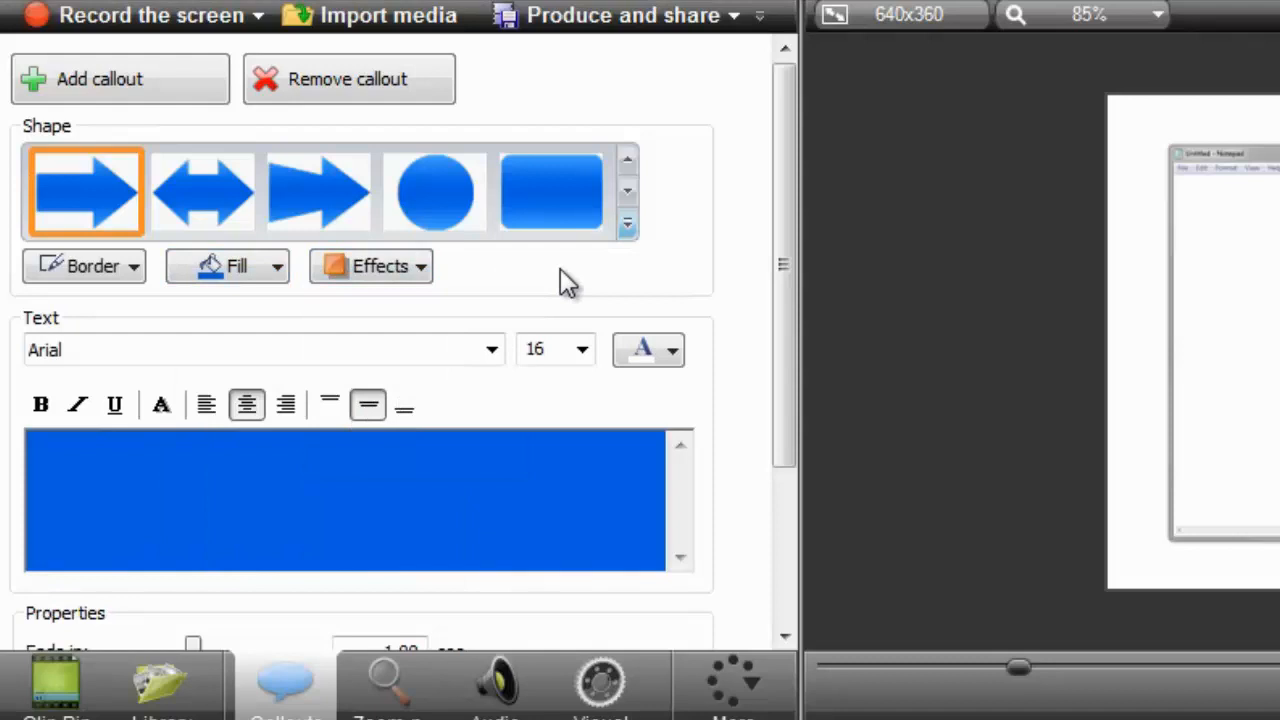
{"action": "left_click", "coordinate": [356, 460]}
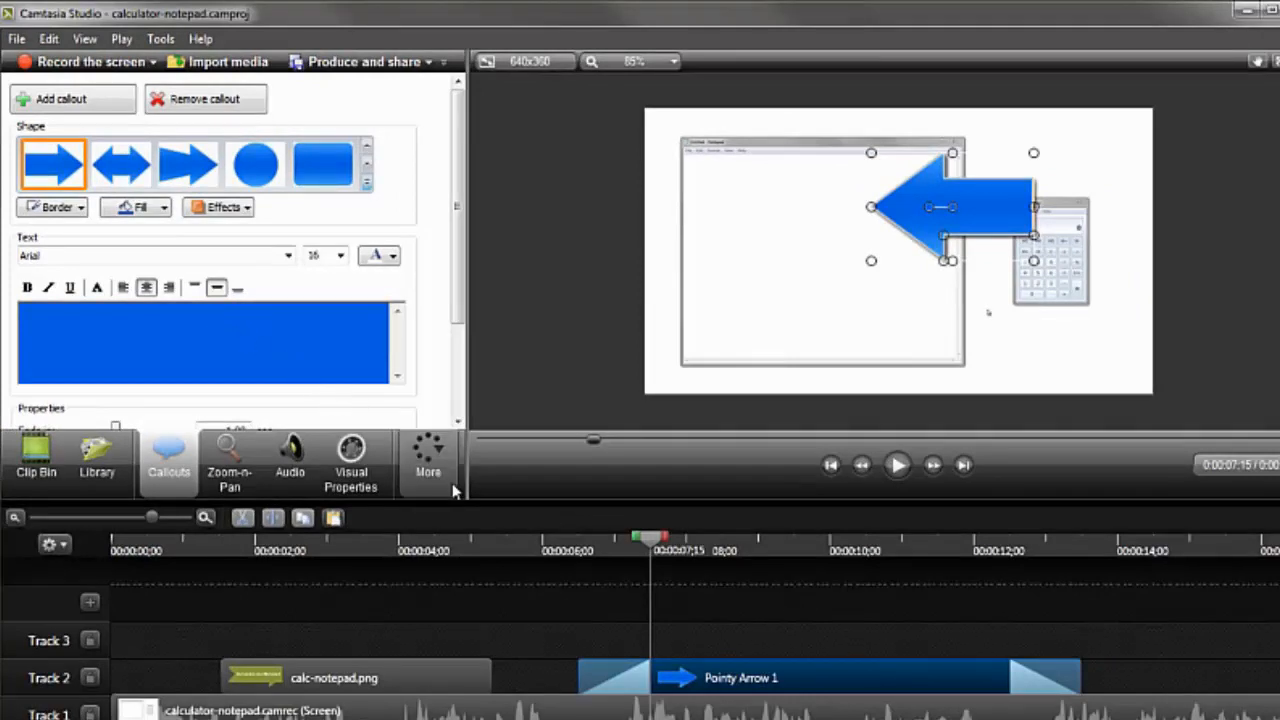
{"action": "mouse_move", "coordinate": [604, 632]}
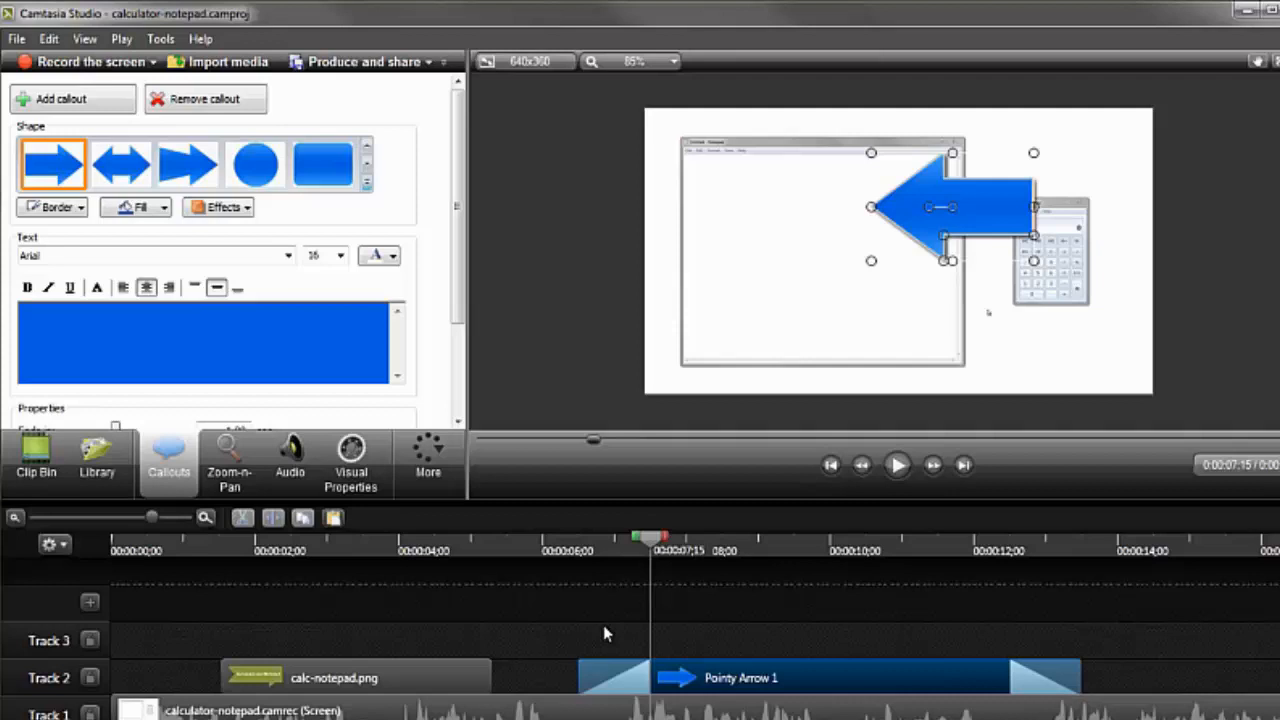
{"action": "left_click_drag", "start_coordinate": [650, 536], "coordinate": [558, 536]}
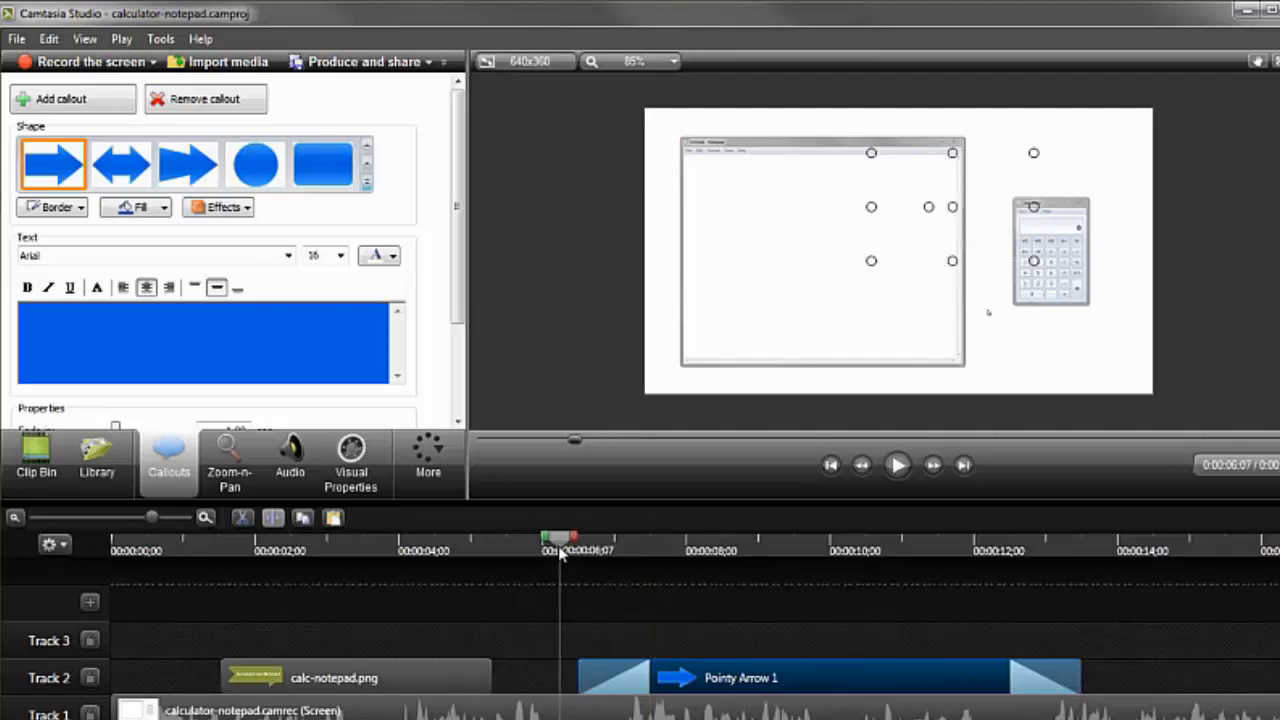
{"action": "left_click", "coordinate": [896, 464]}
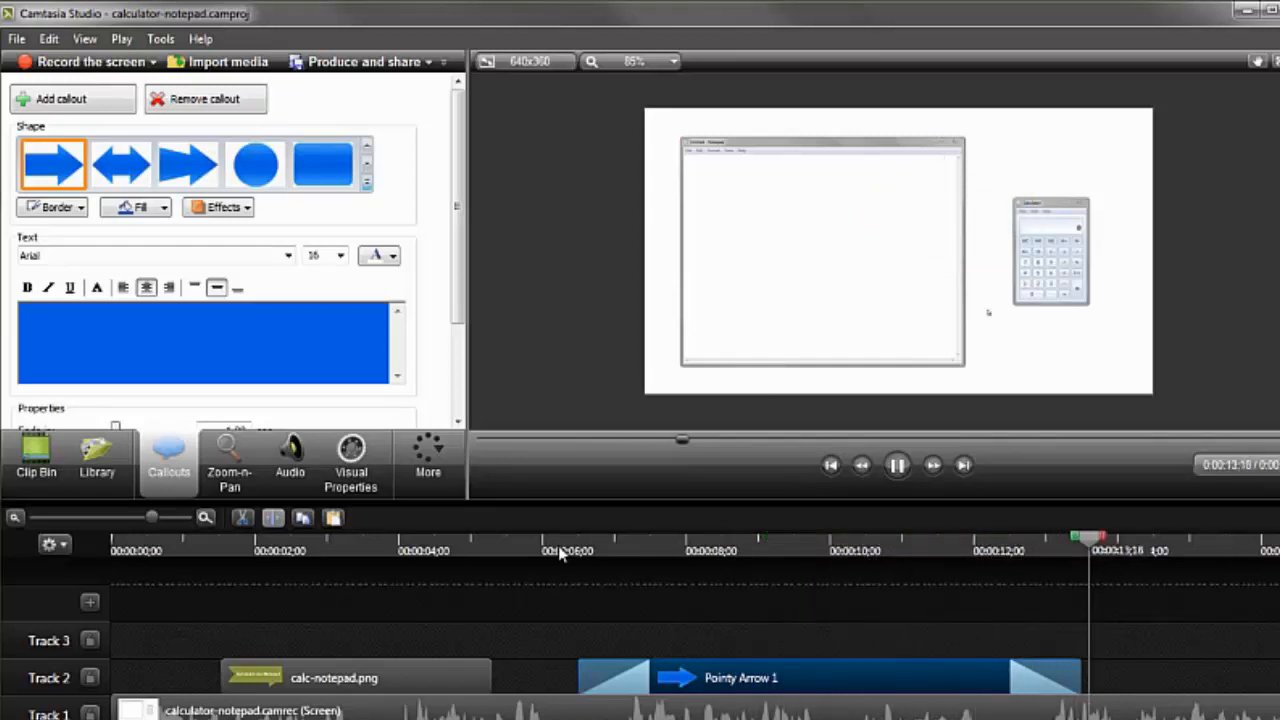
{"action": "left_click", "coordinate": [896, 464]}
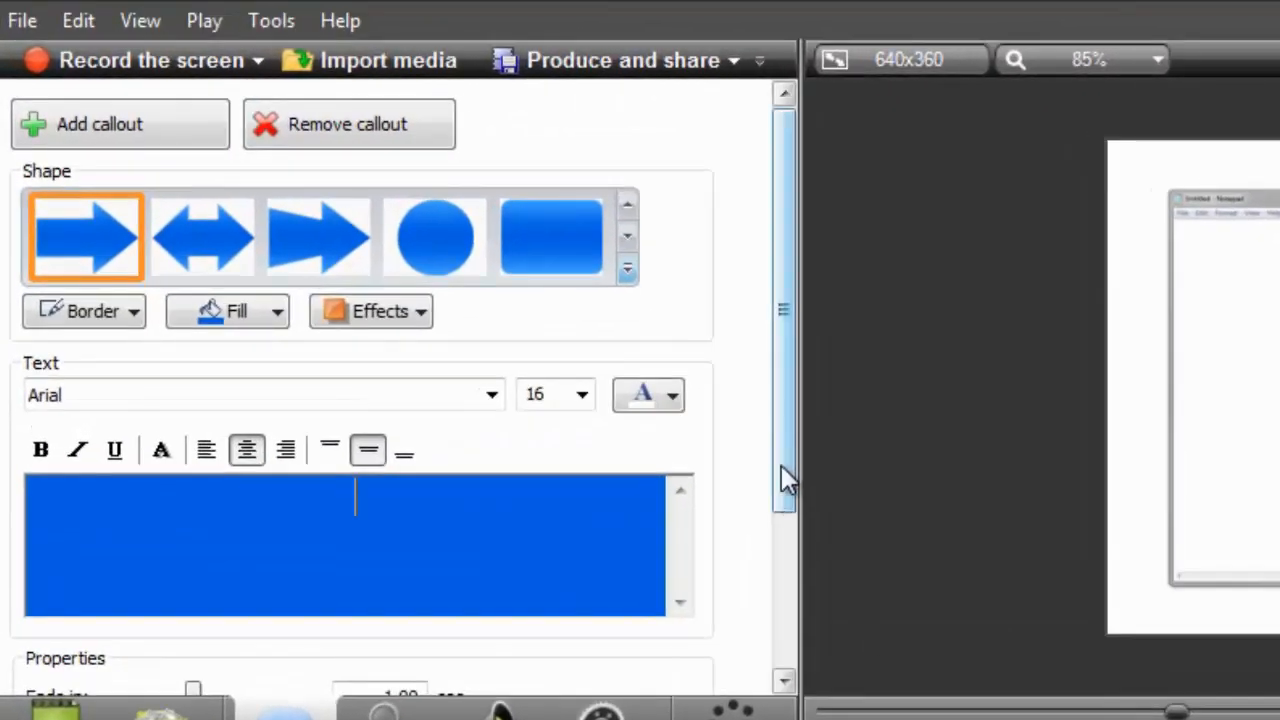
{"action": "scroll", "scroll_direction": "down", "scroll_amount": 3}
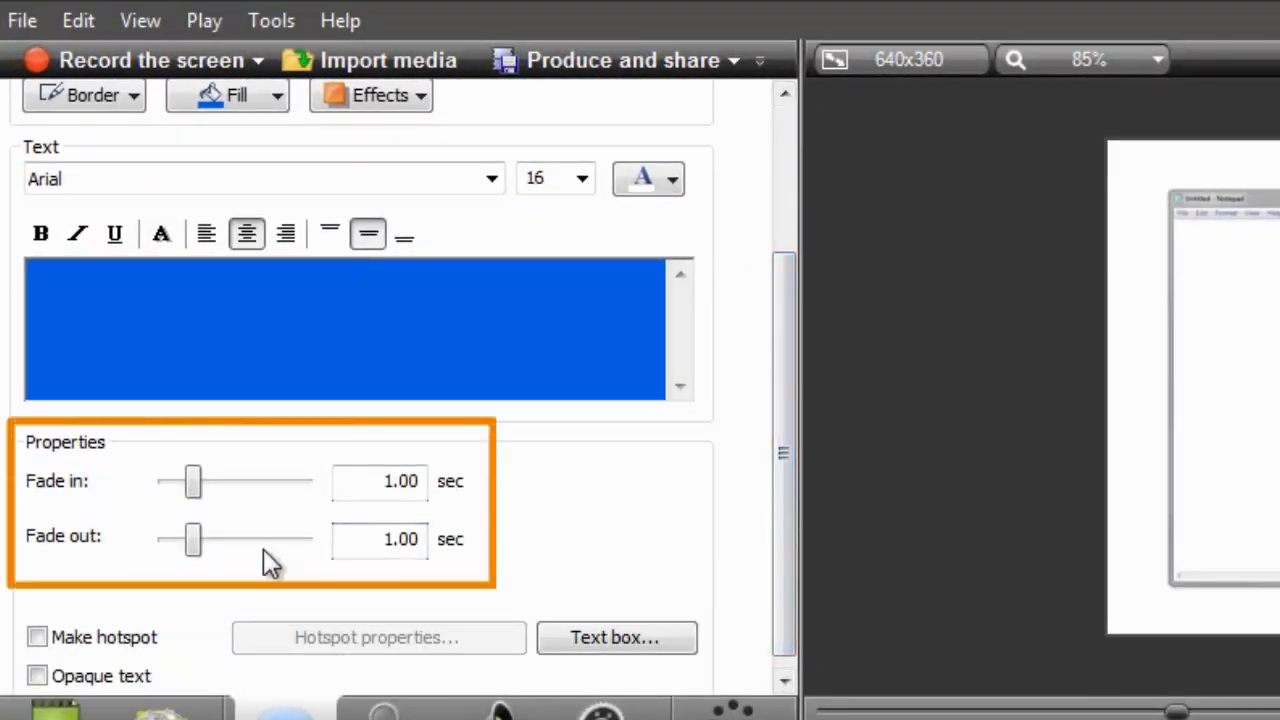
{"action": "mouse_move", "coordinate": [276, 560]}
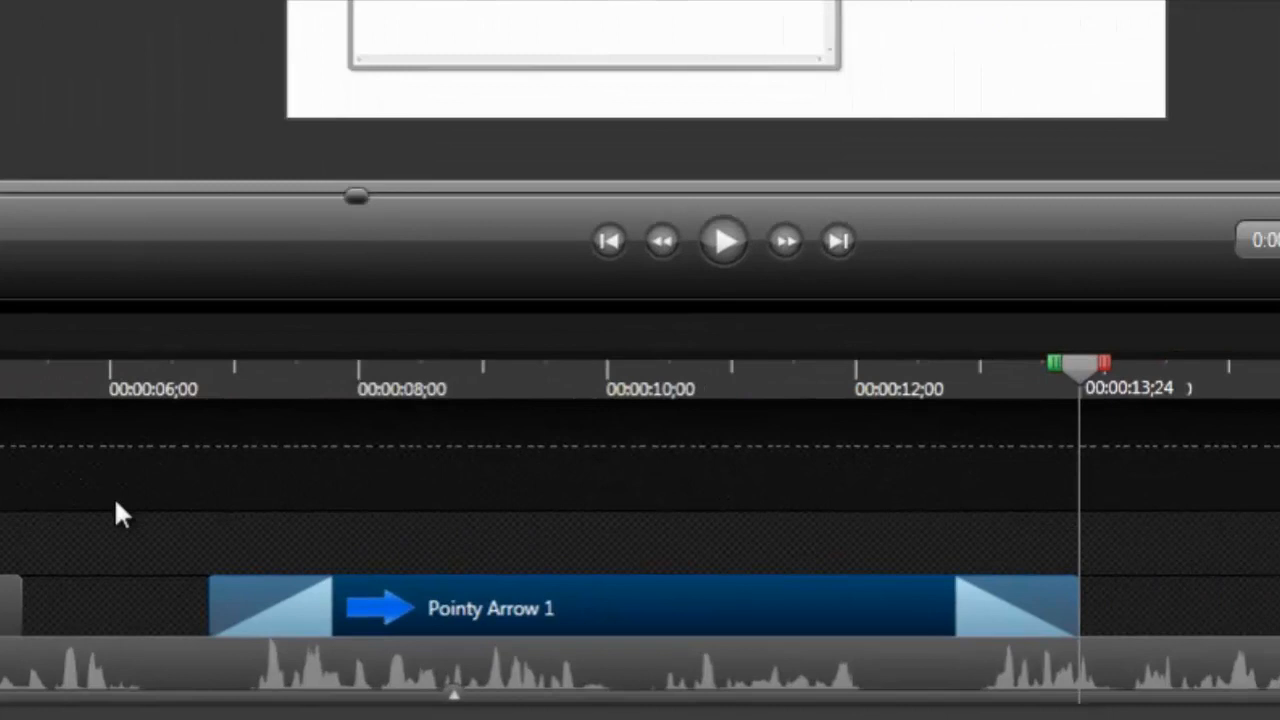
{"action": "mouse_move", "coordinate": [192, 562]}
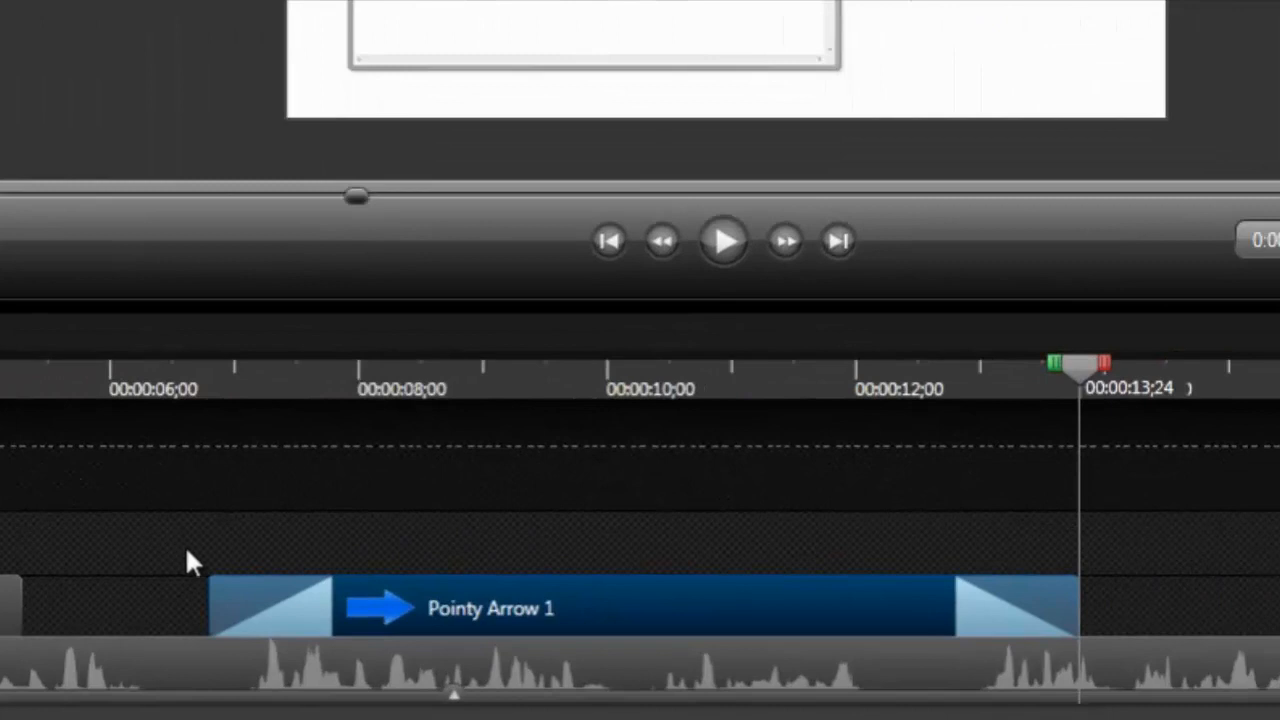
{"action": "mouse_move", "coordinate": [210, 616]}
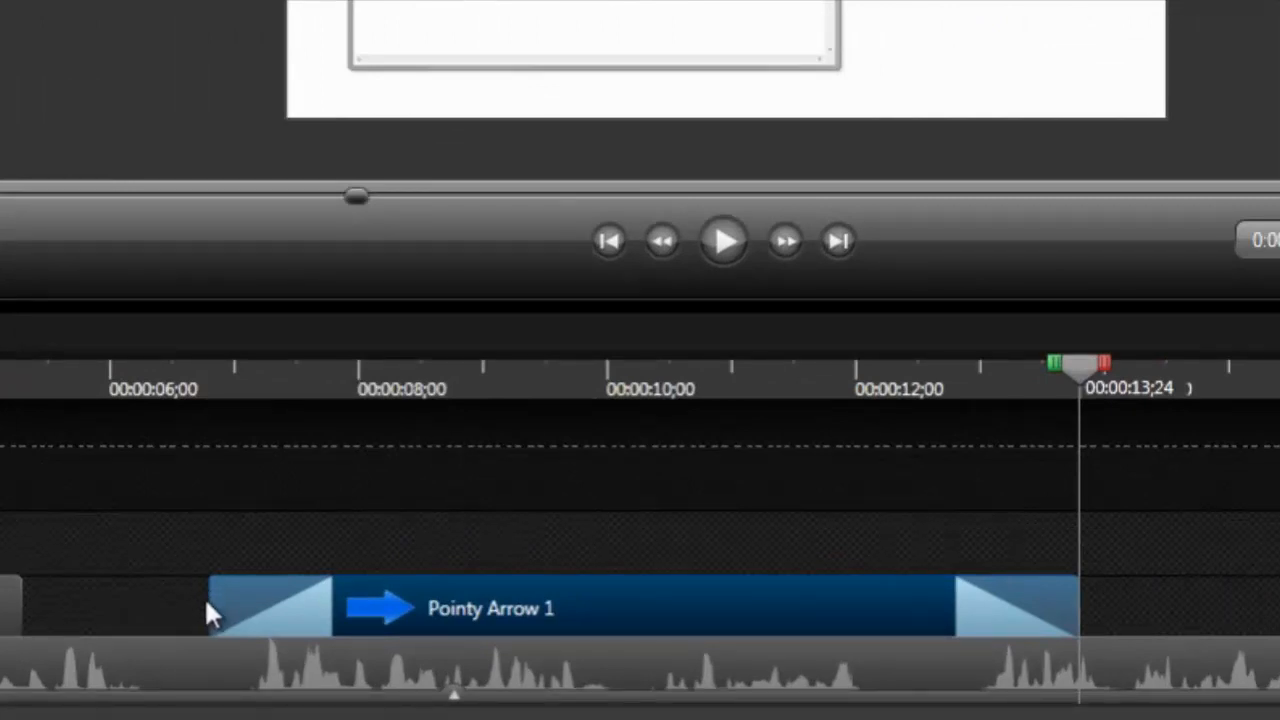
Trim Pointy Arrow 1 to start at 00:00:07;07 and last under three seconds
{"action": "left_click_drag", "start_coordinate": [204, 608], "coordinate": [270, 616]}
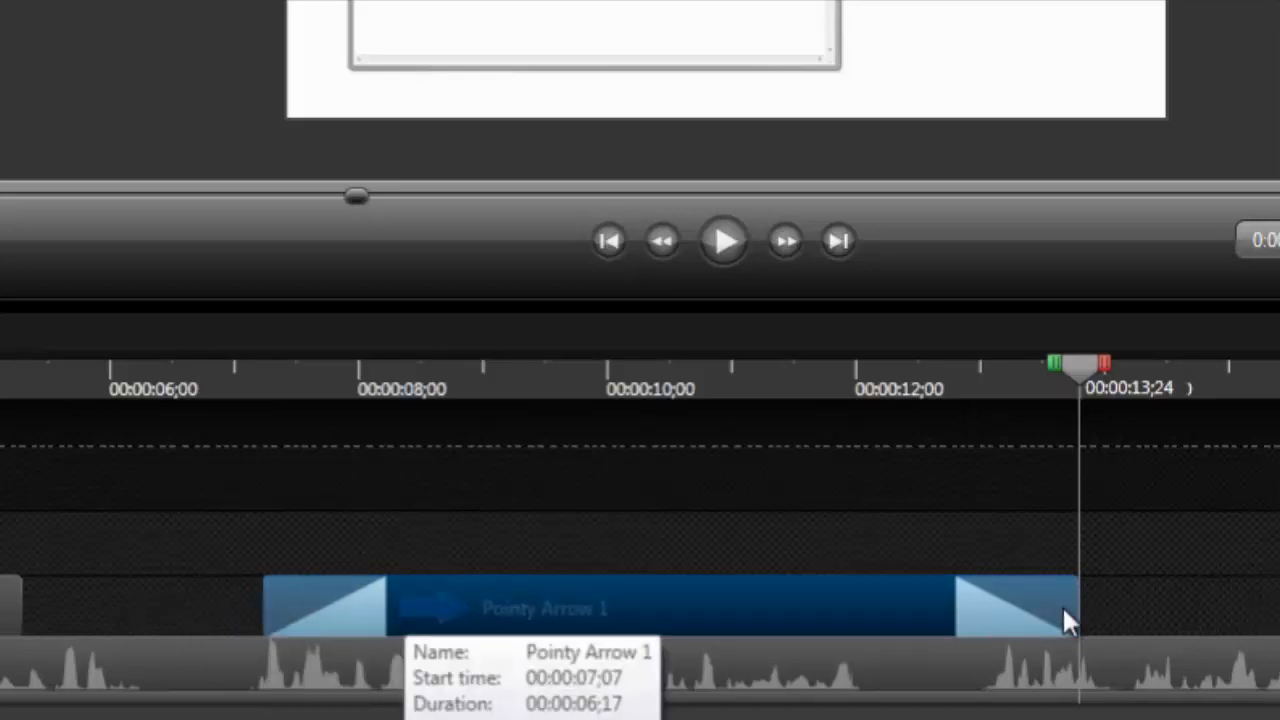
{"action": "left_click_drag", "start_coordinate": [1070, 608], "coordinate": [800, 608]}
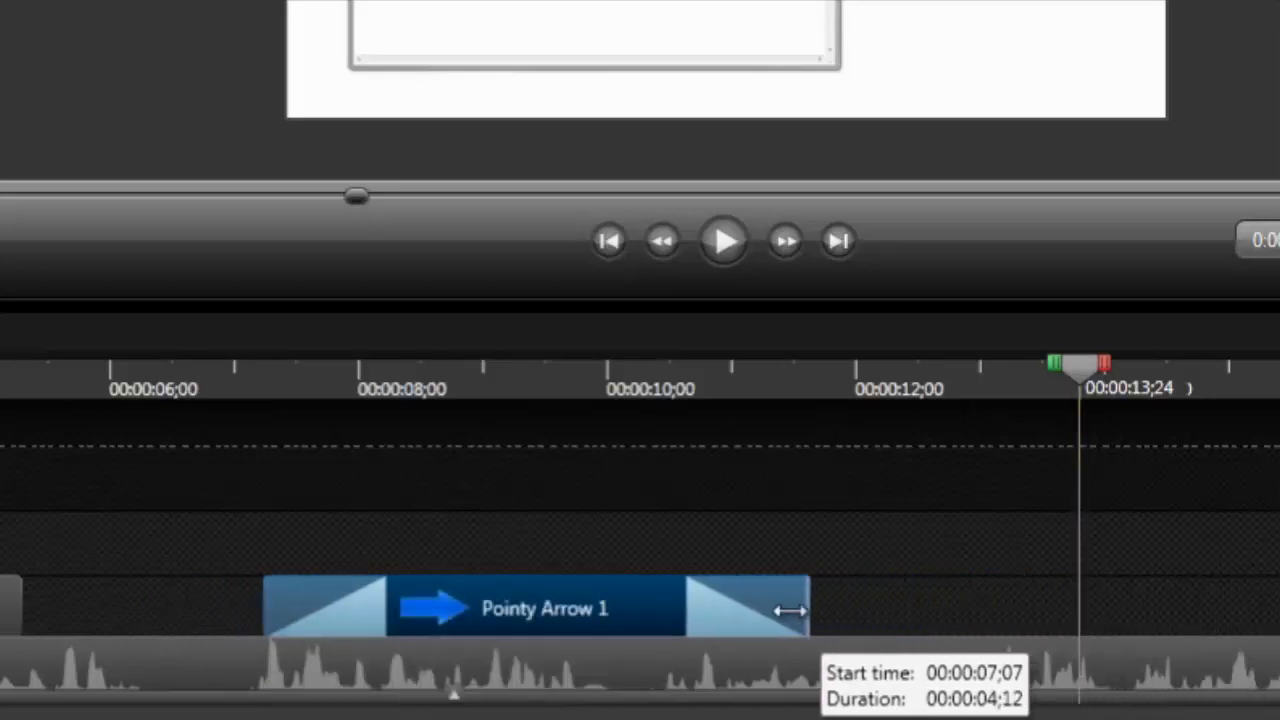
{"action": "left_click_drag", "start_coordinate": [790, 610], "coordinate": [590, 610]}
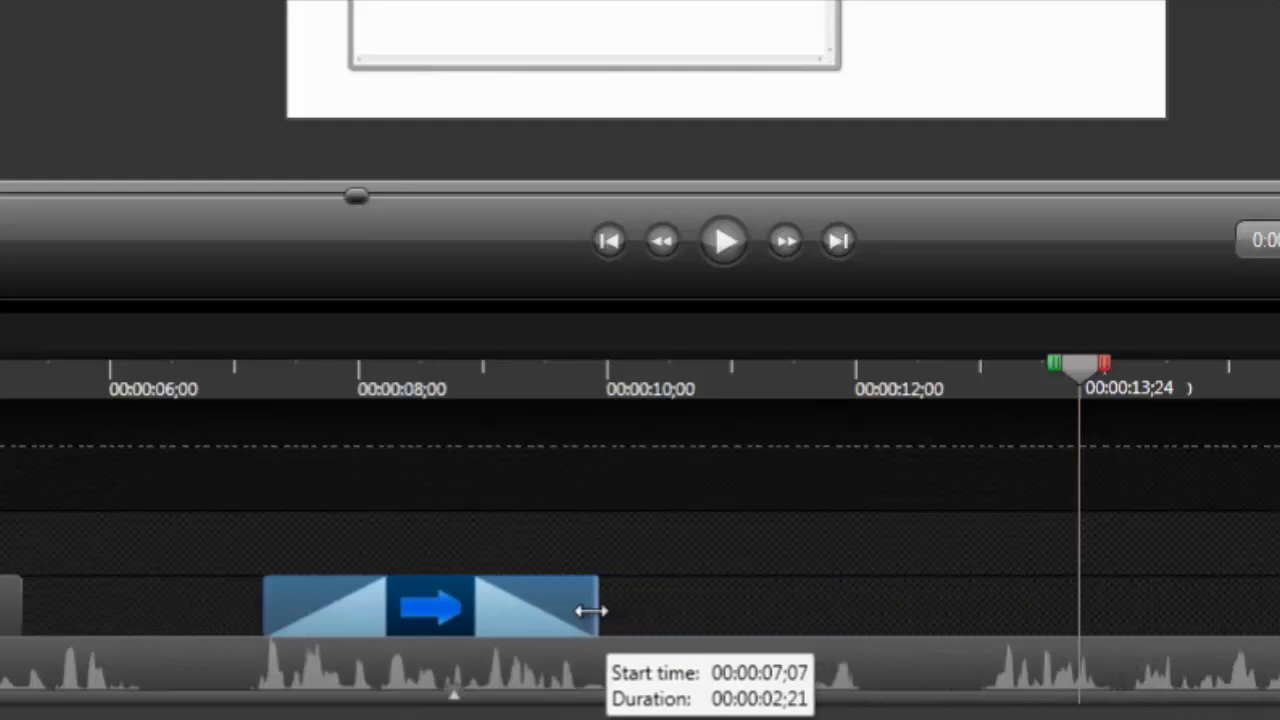
{"action": "mouse_move", "coordinate": [610, 618]}
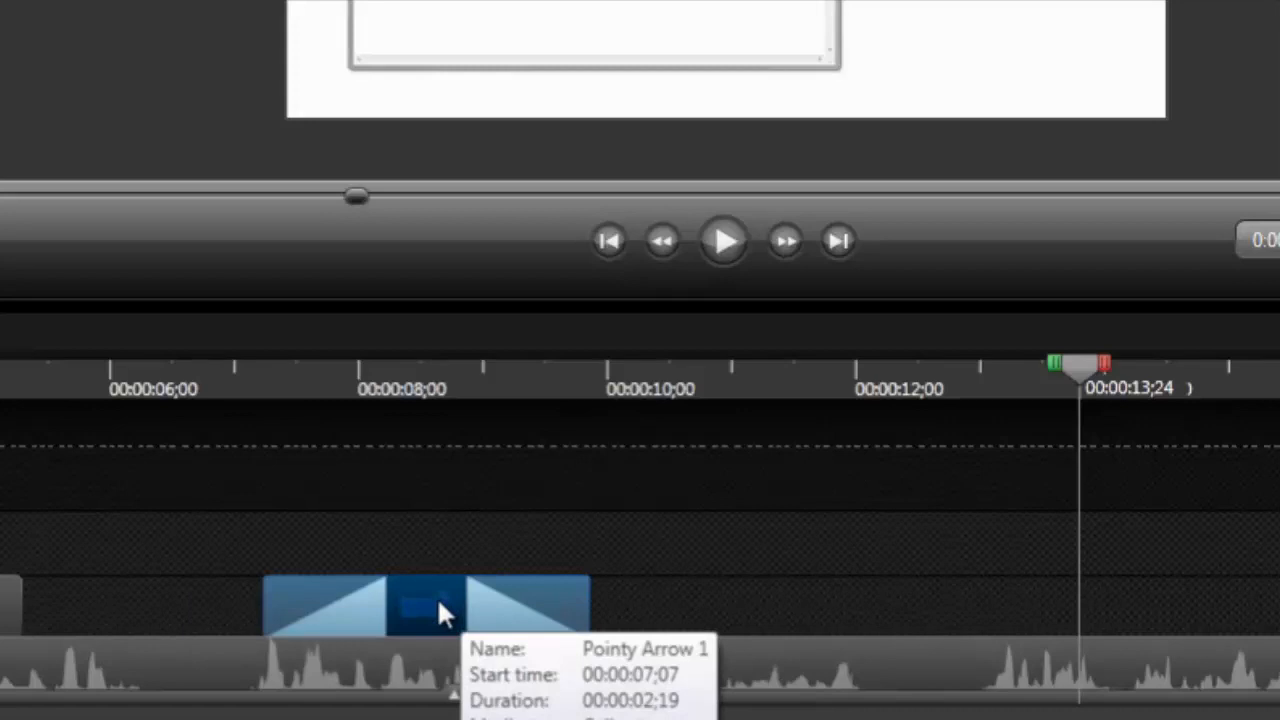
Copy the arrow callout to 00:00:09;26, point it right at the calculator and adjust its end
{"action": "right_click", "coordinate": [424, 604]}
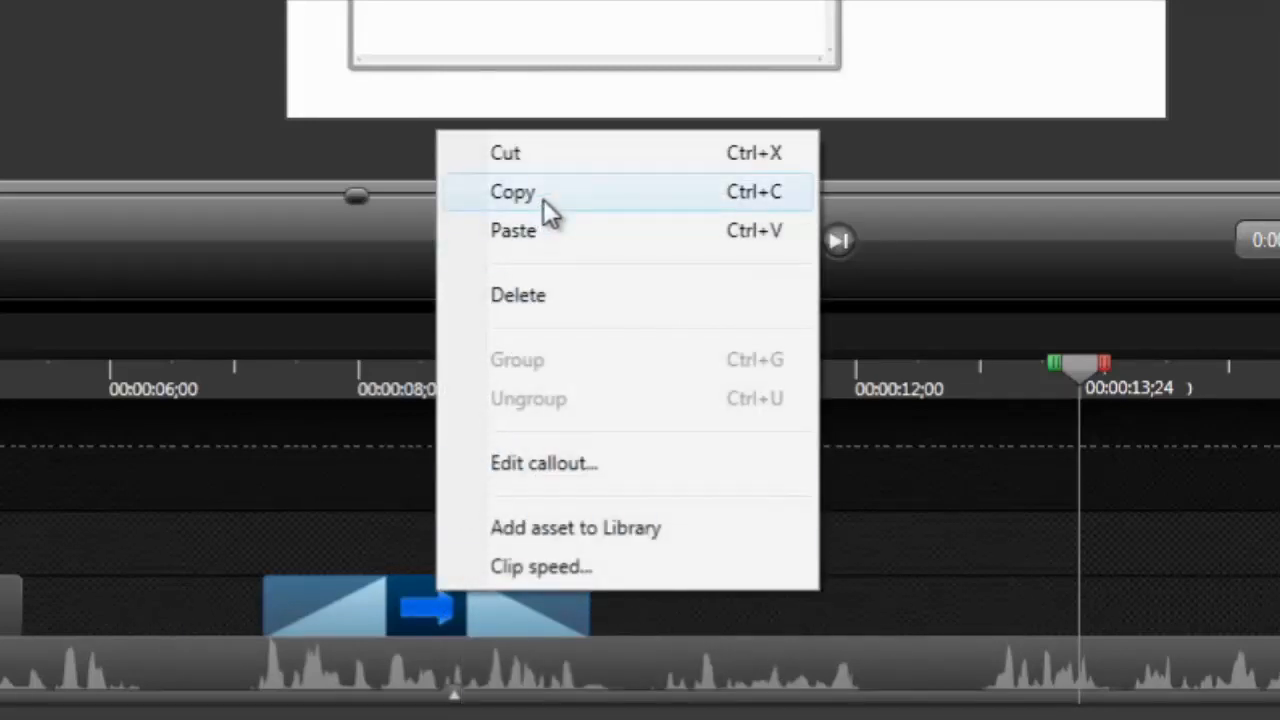
{"action": "left_click", "coordinate": [512, 192]}
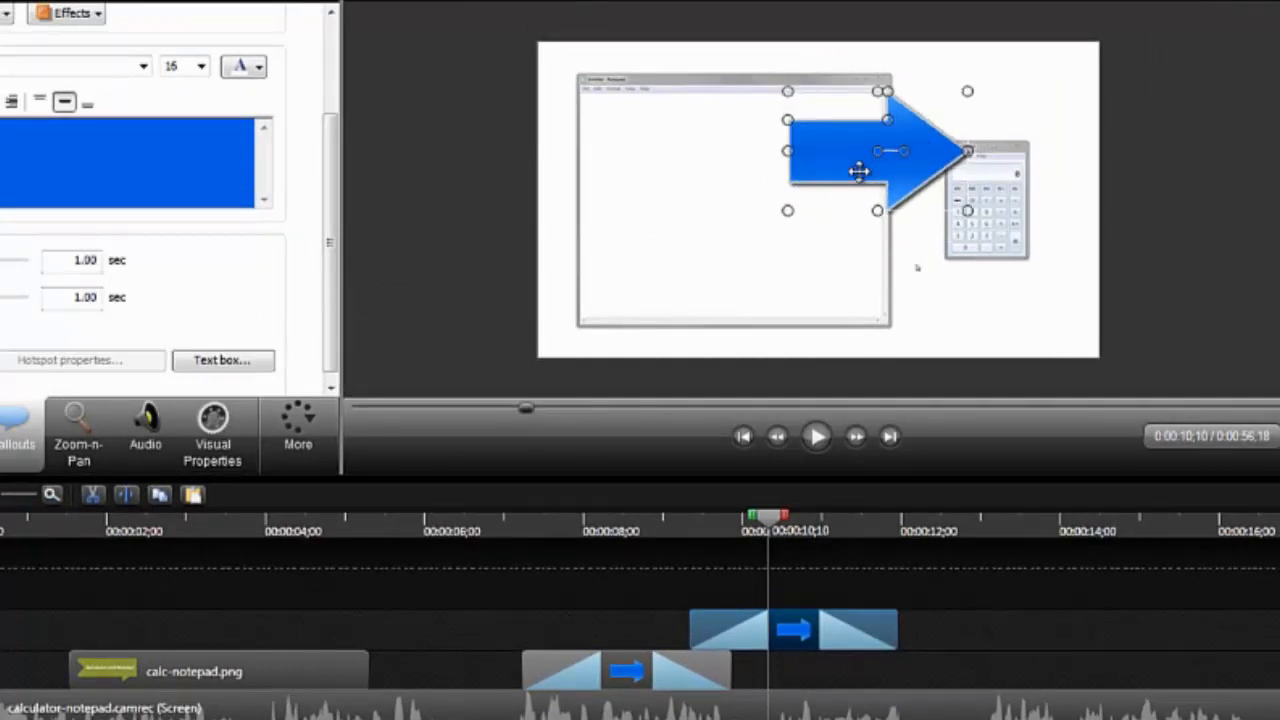
{"action": "left_click_drag", "start_coordinate": [860, 150], "coordinate": [850, 236]}
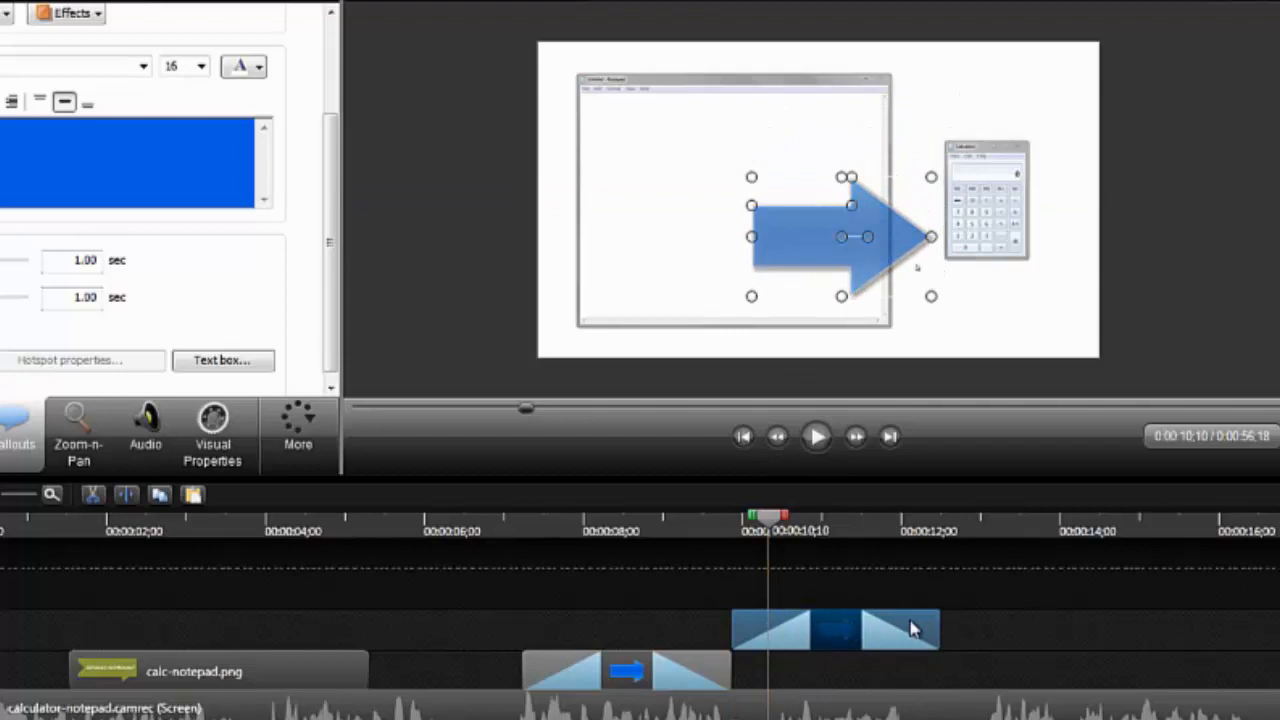
{"action": "left_click", "coordinate": [844, 628]}
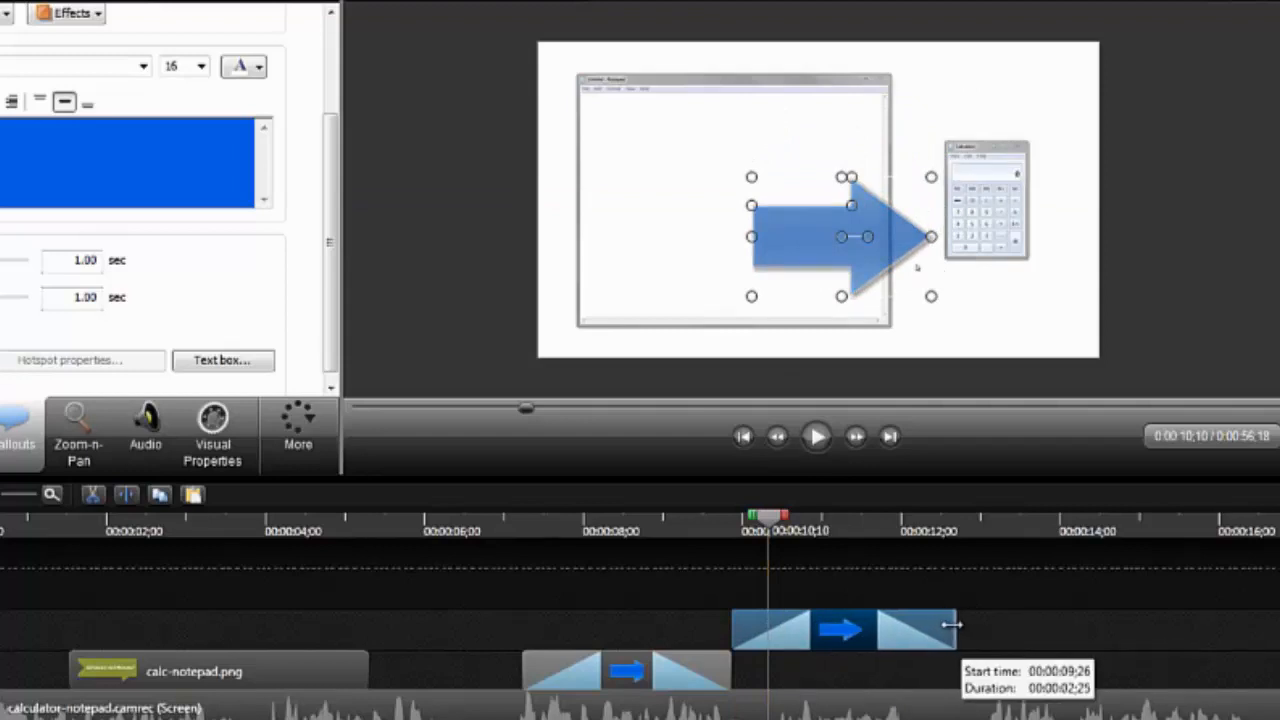